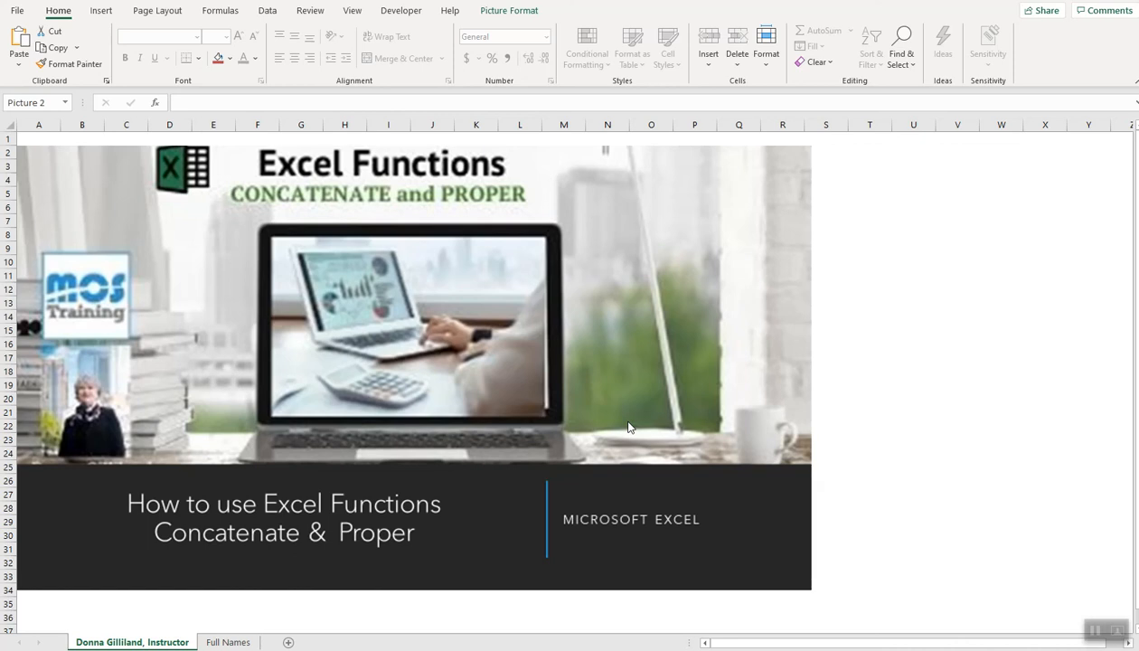
{"action": "mouse_move", "coordinate": [628, 421]}
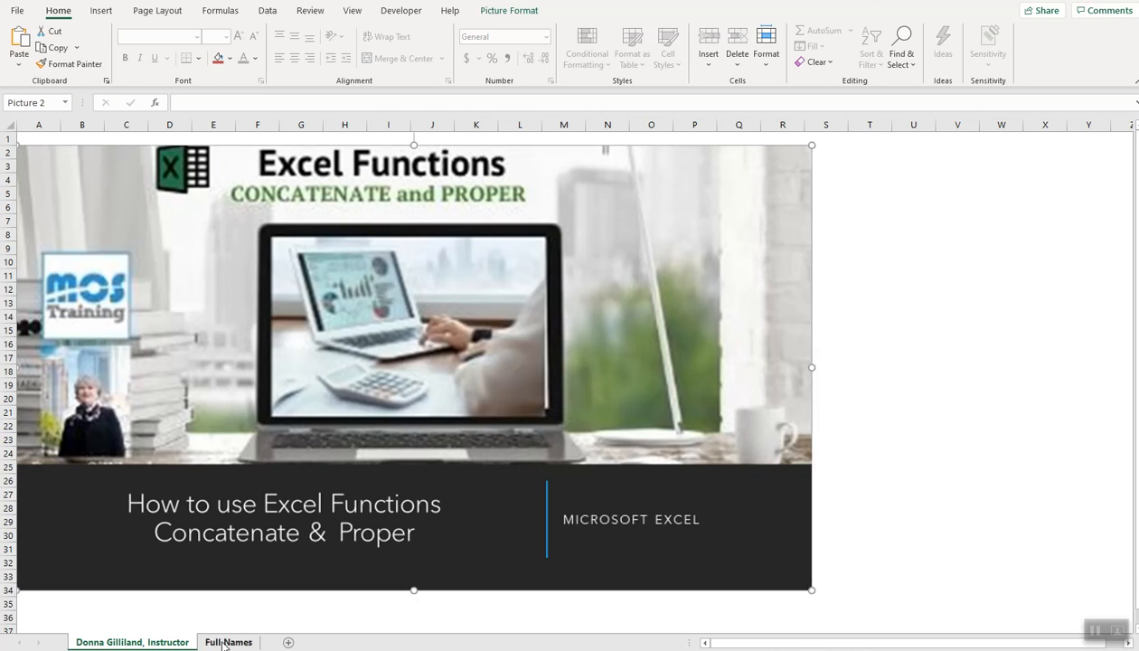
Switch to the Full Names sheet tab
{"action": "left_click", "coordinate": [228, 642]}
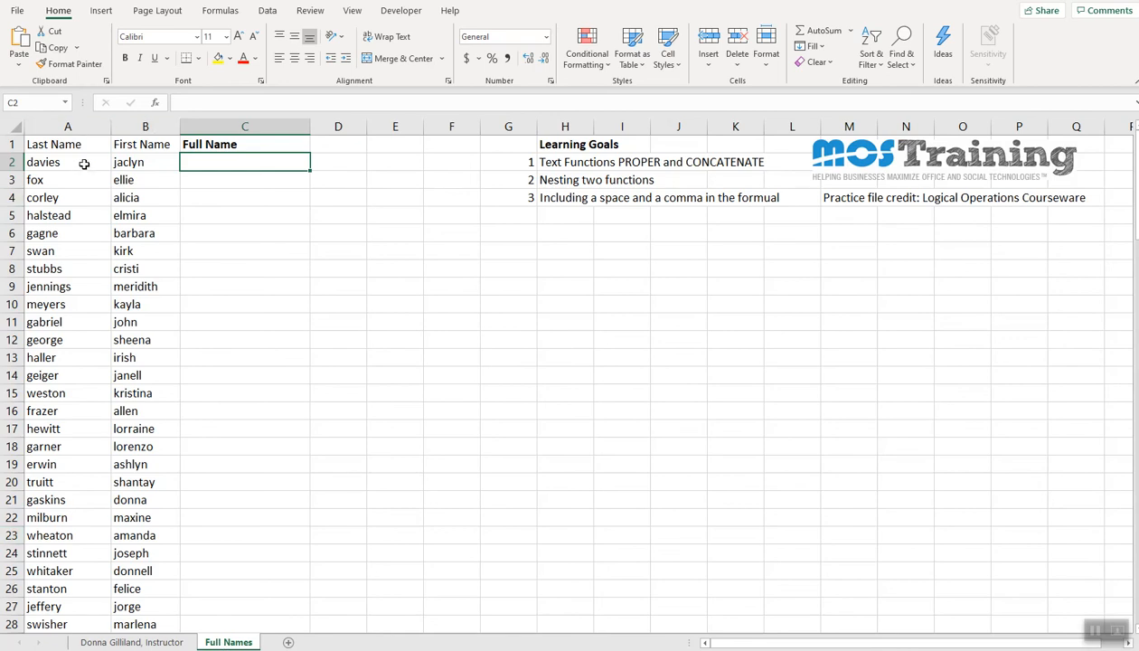
{"action": "mouse_move", "coordinate": [217, 162]}
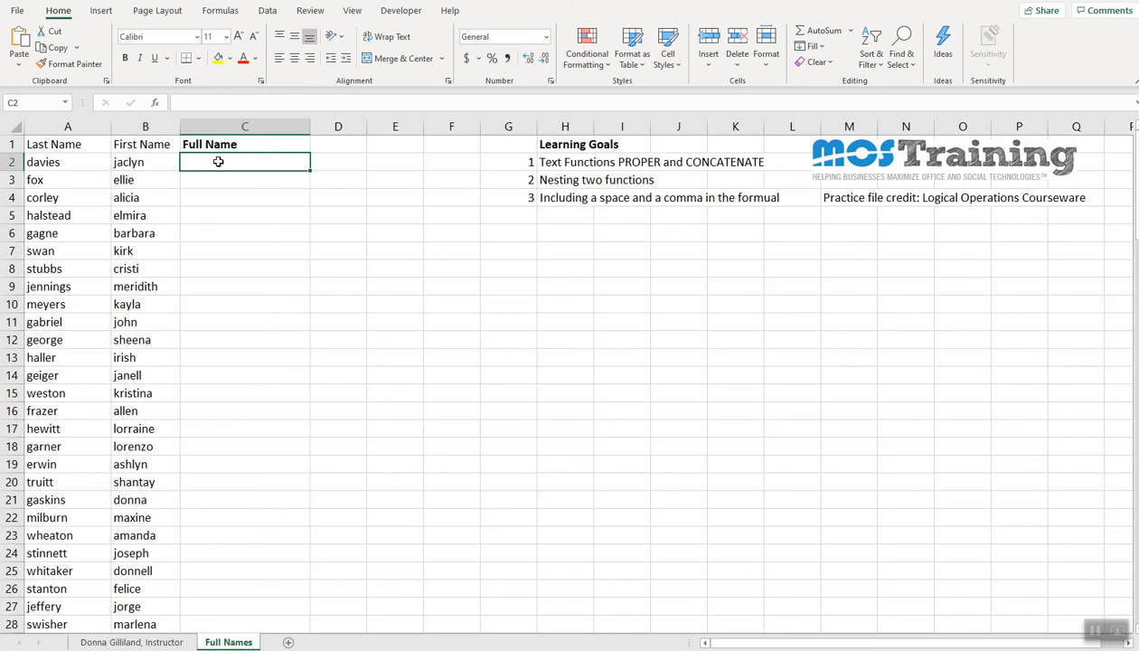
Begin typing =PROPER(CONCATENATE( in C2 using function autocomplete
{"action": "type", "text": "="}
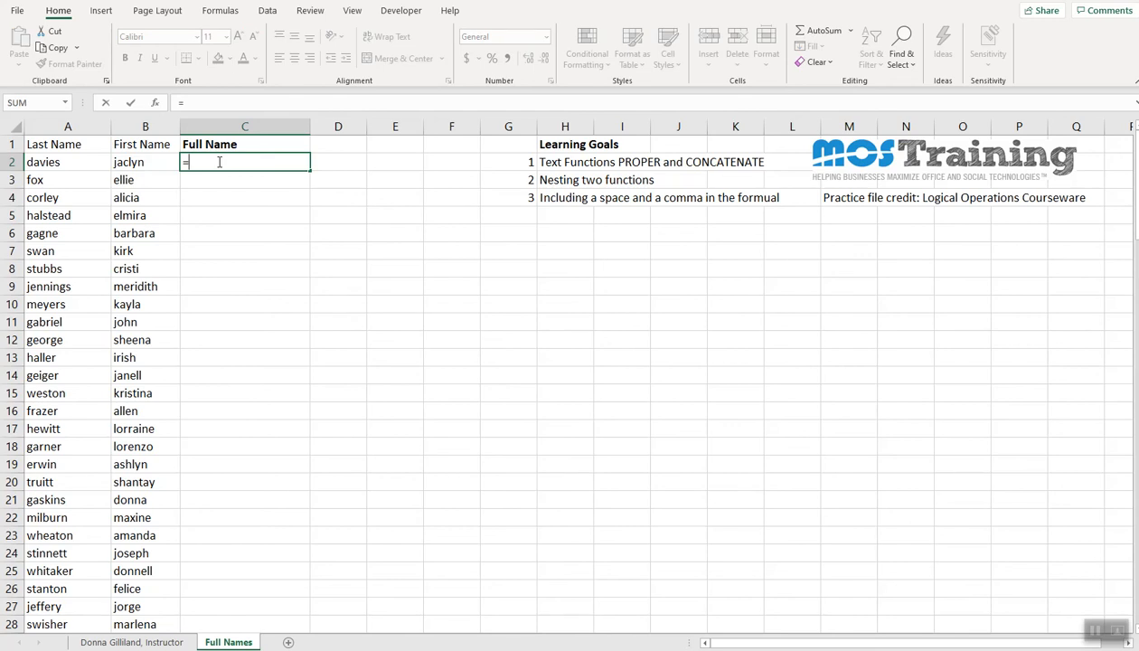
{"action": "type", "text": "PR"}
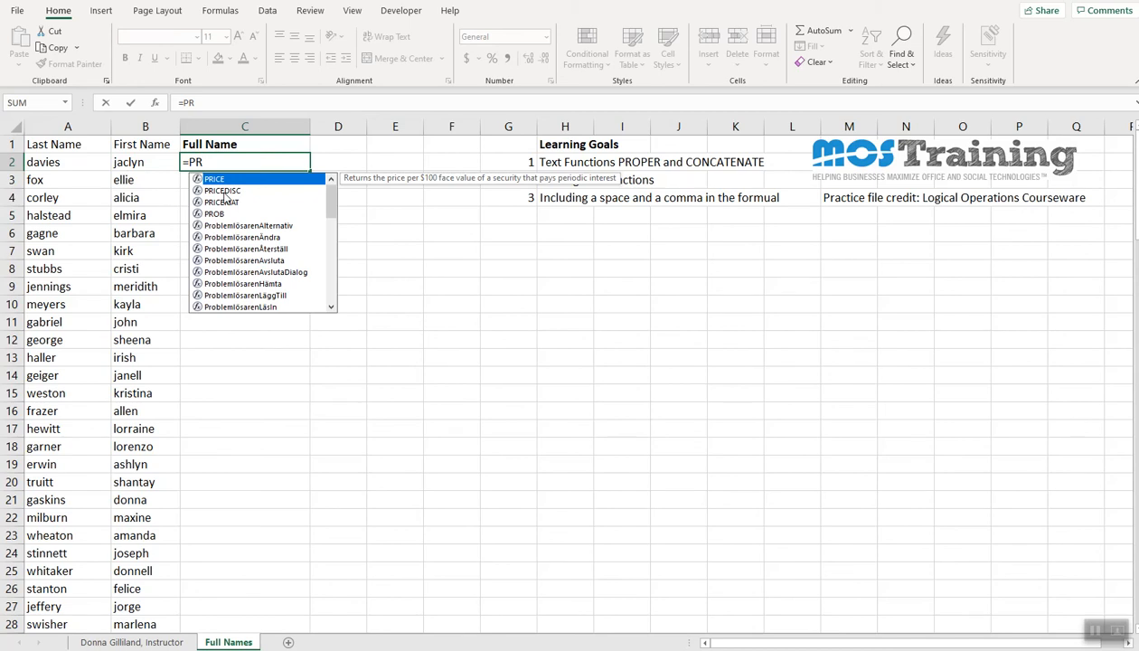
{"action": "type", "text": "o"}
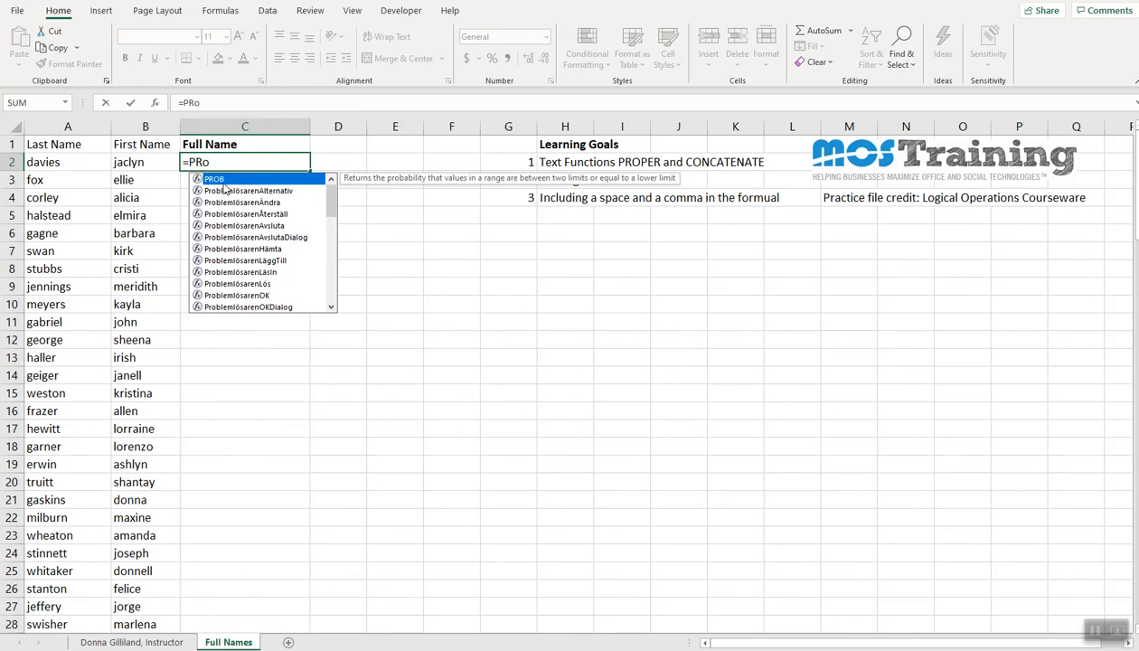
{"action": "type", "text": "p"}
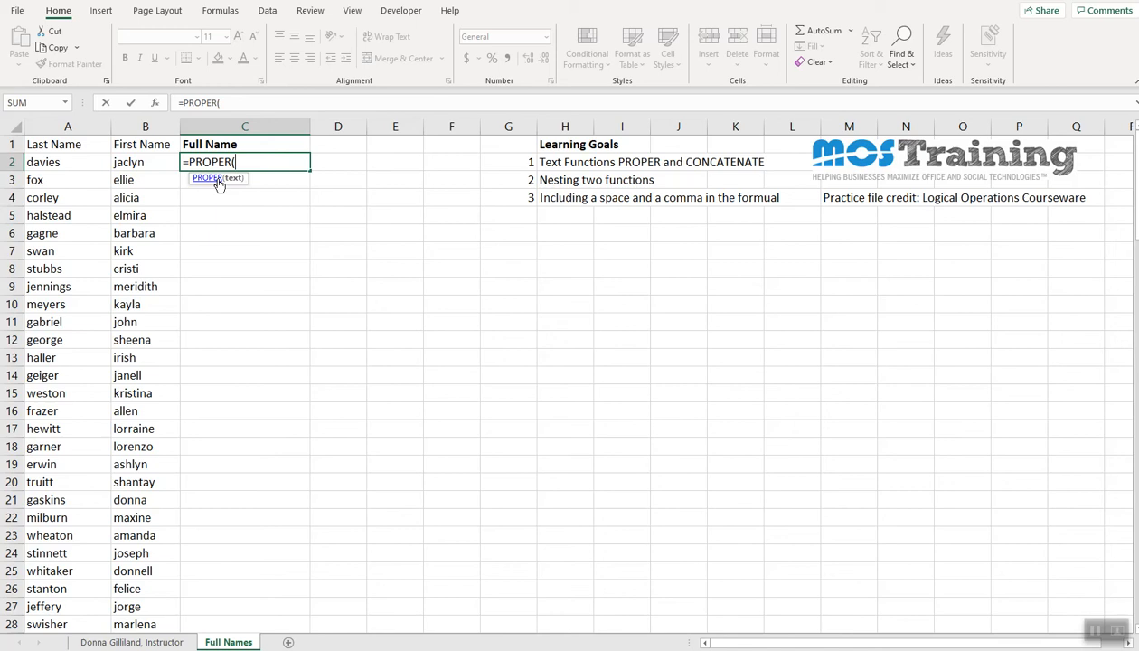
{"action": "type", "text": "conc"}
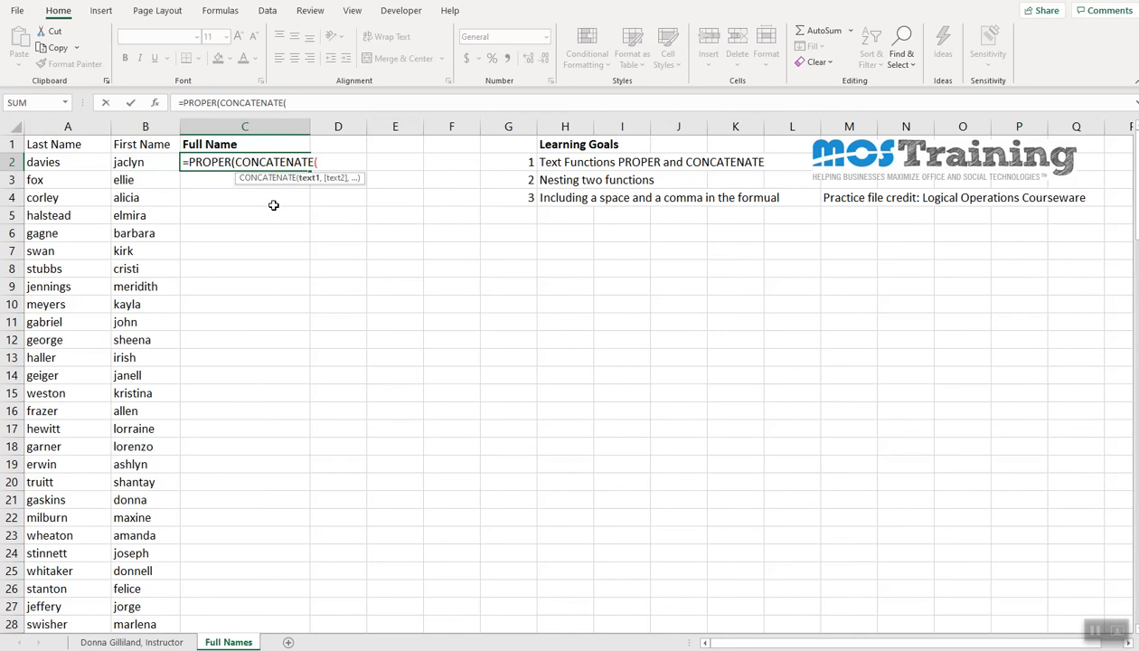
{"action": "mouse_move", "coordinate": [305, 185]}
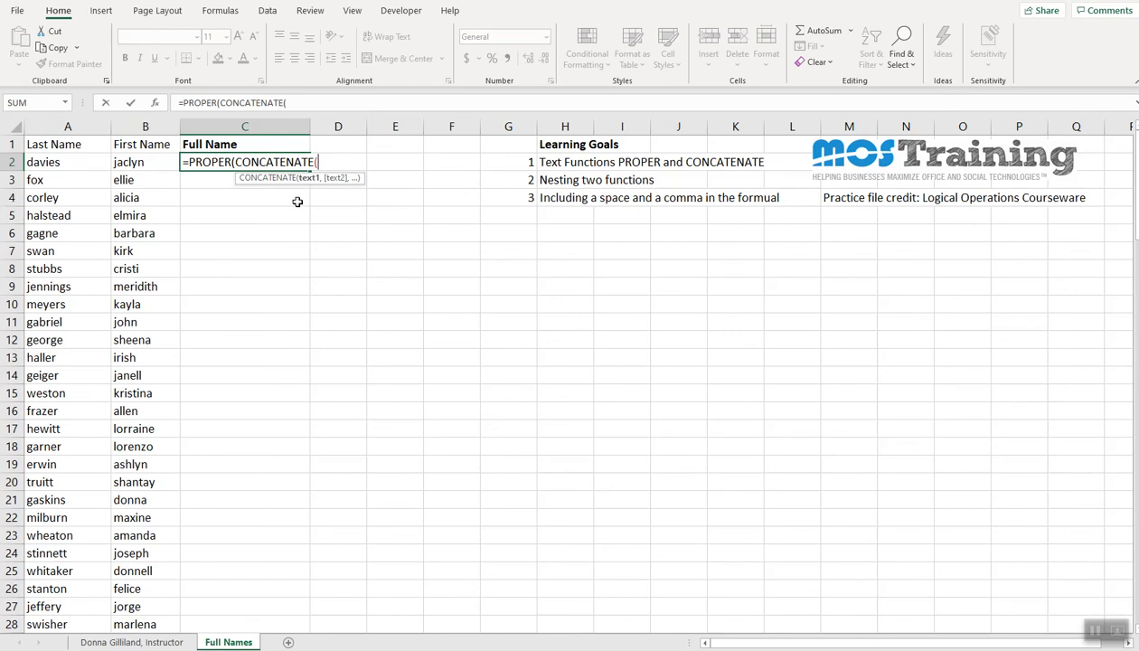
{"action": "mouse_move", "coordinate": [188, 190]}
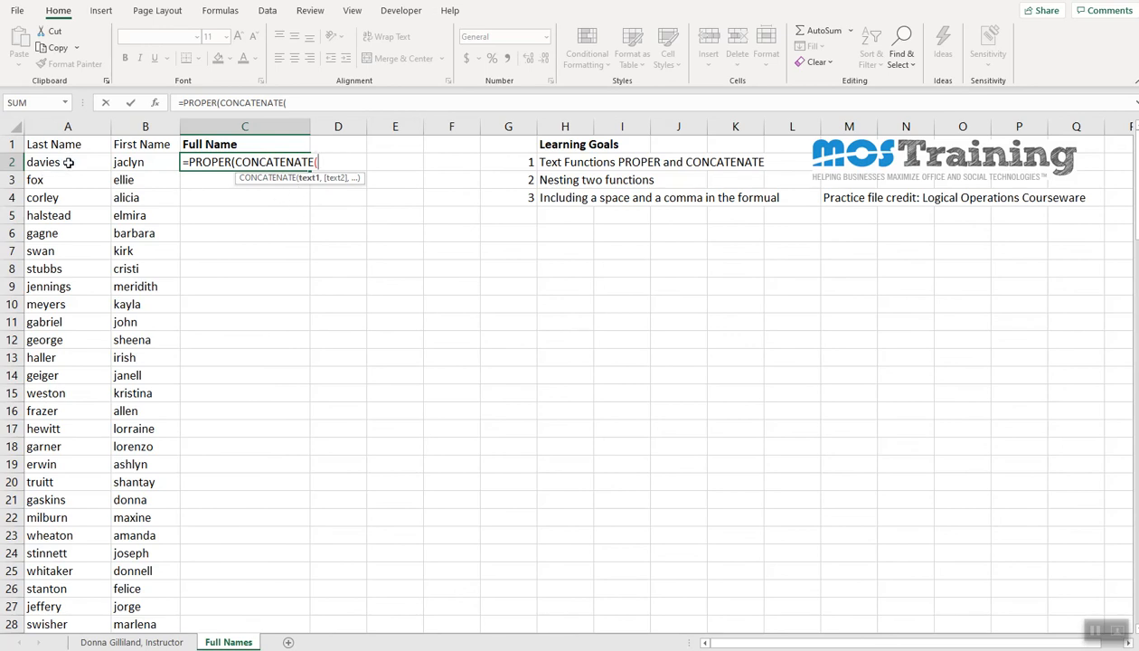
Add arguments A2, ", " and B2 to the CONCATENATE formula in C2
{"action": "left_click", "coordinate": [67, 161]}
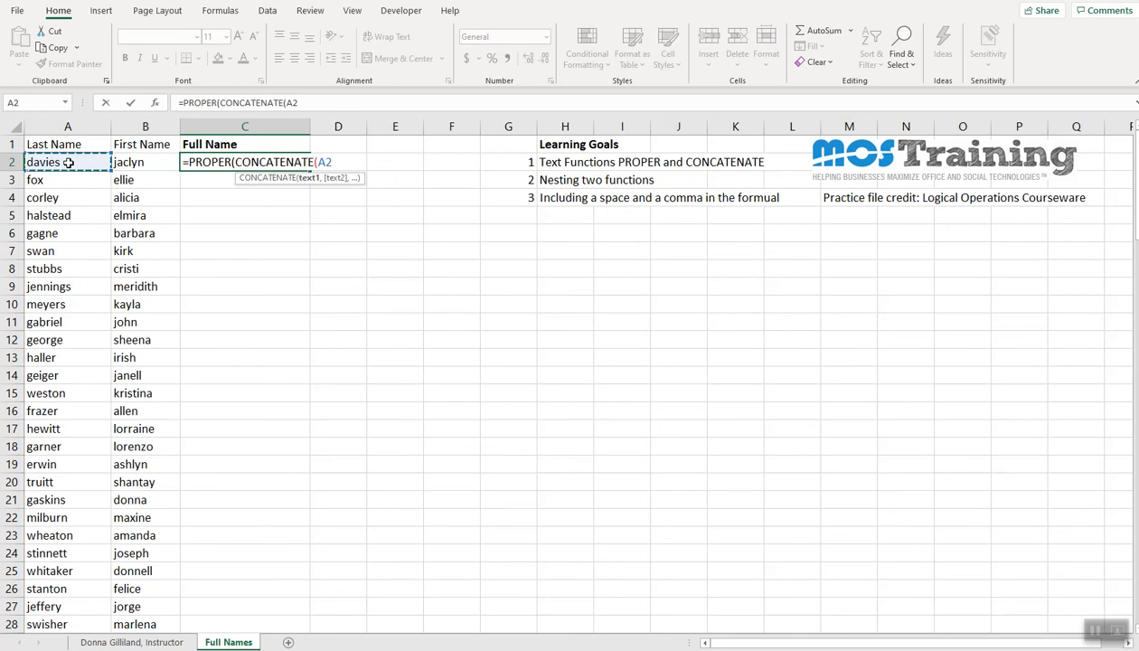
{"action": "type", "text": ","}
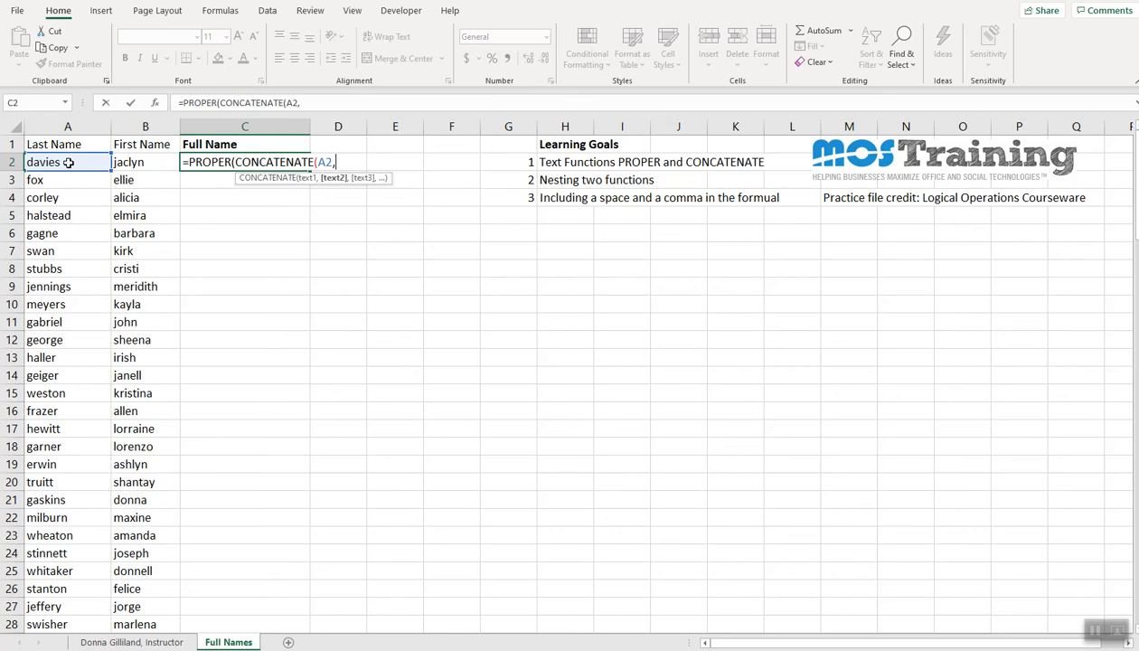
{"action": "type", "text": "\","}
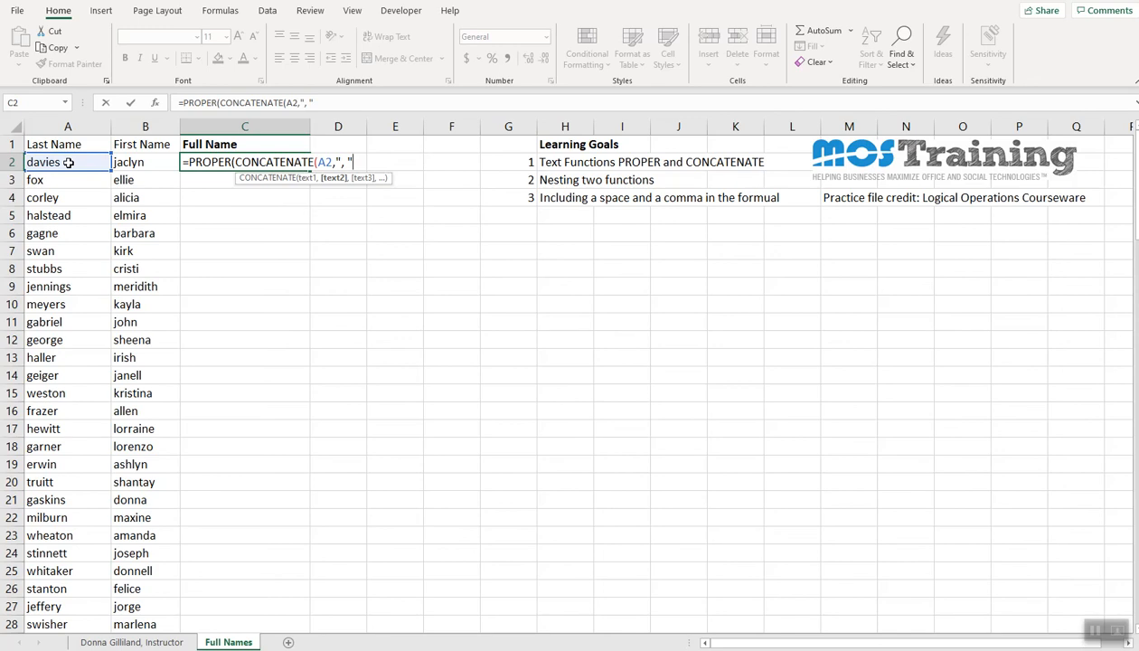
{"action": "type", "text": ","}
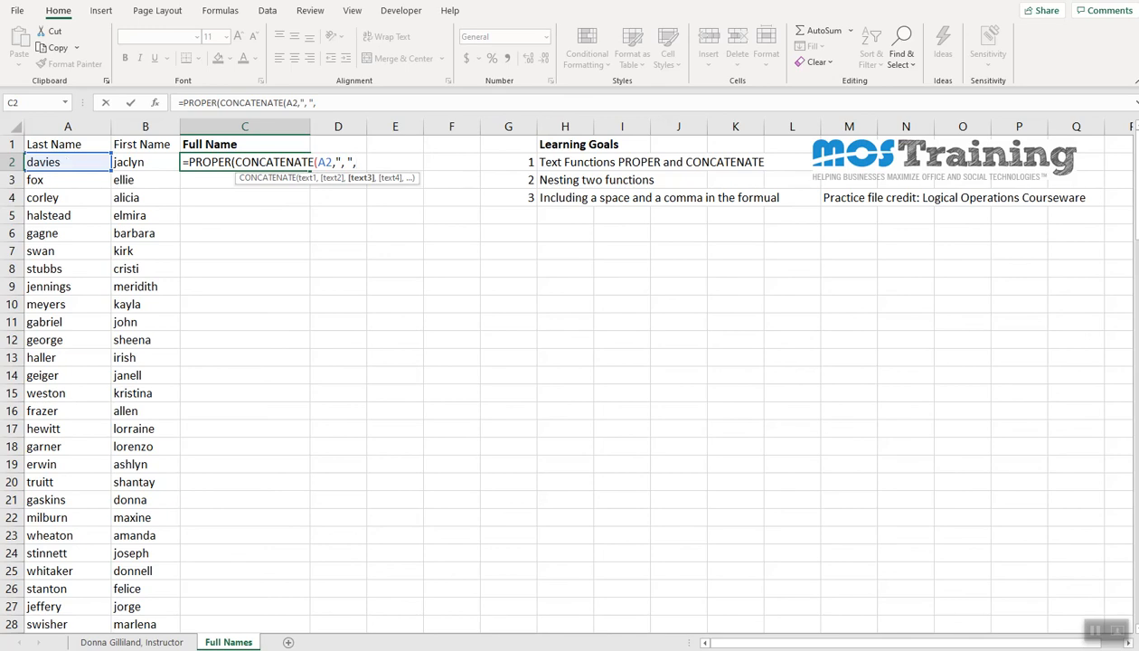
{"action": "left_click", "coordinate": [145, 162]}
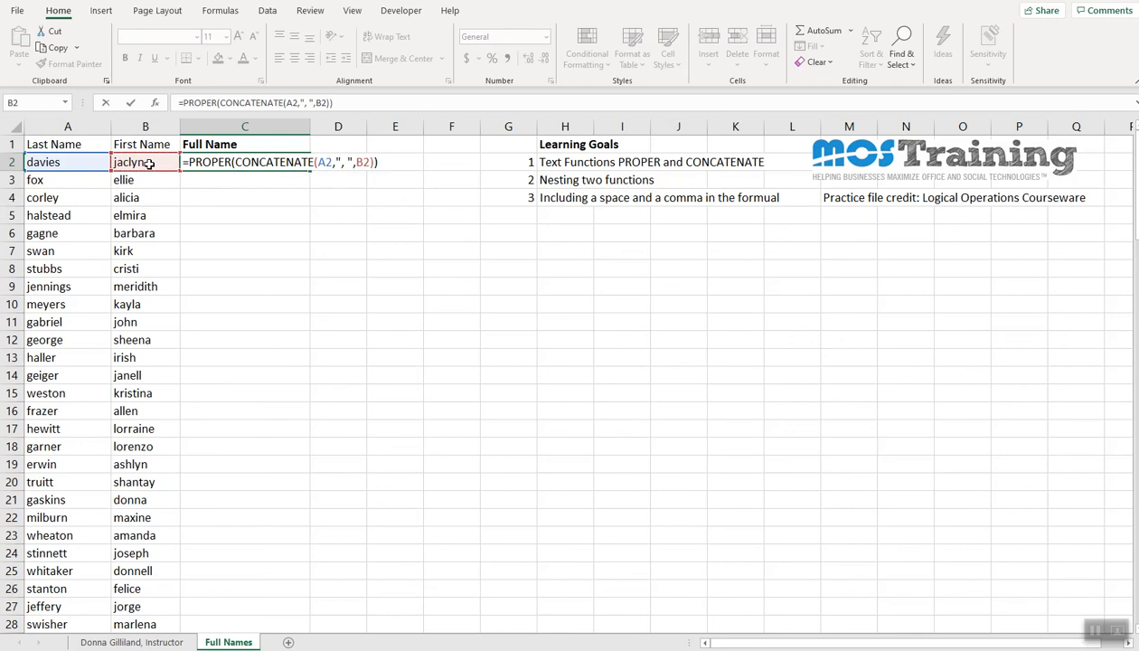
{"action": "key", "text": "Return"}
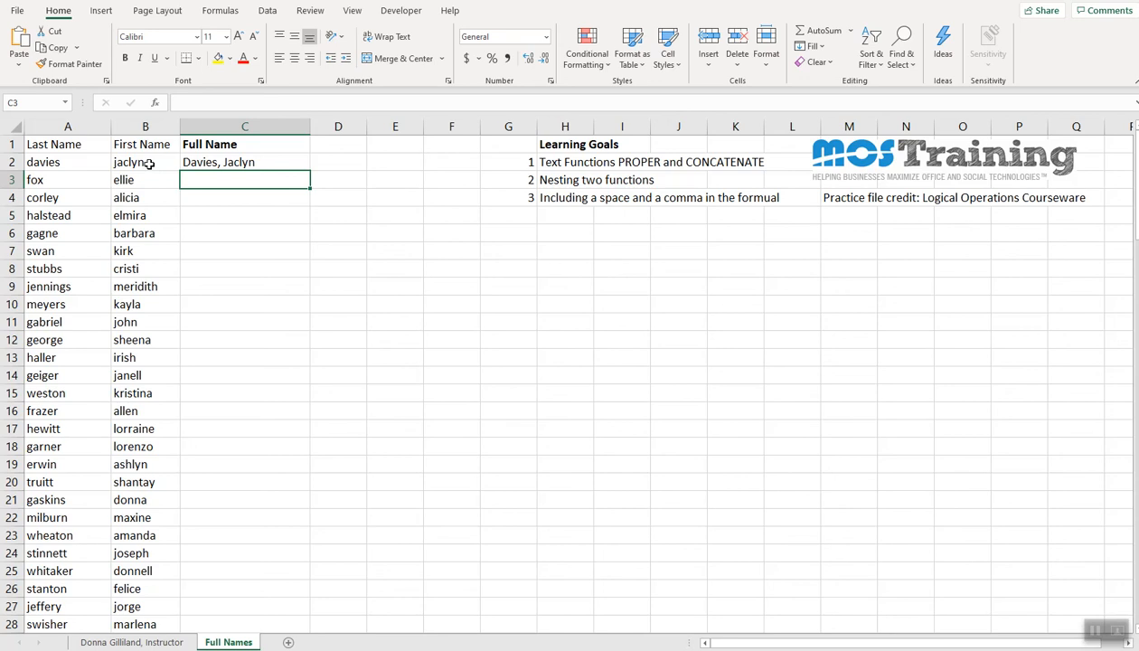
{"action": "left_click", "coordinate": [245, 162]}
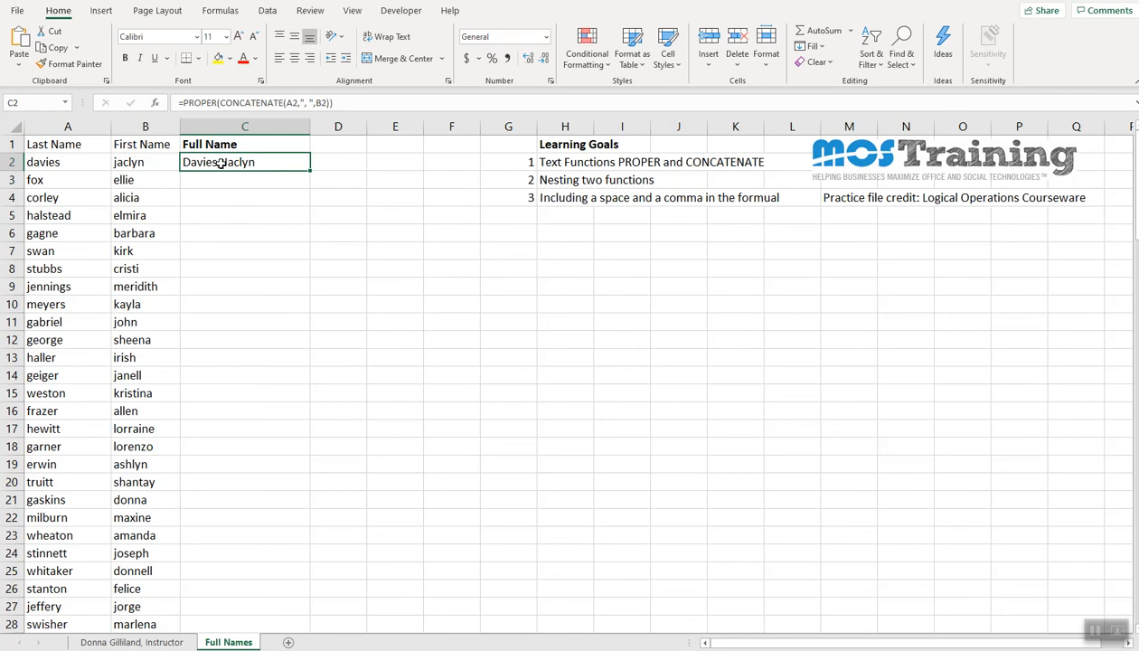
{"action": "key", "text": "Return"}
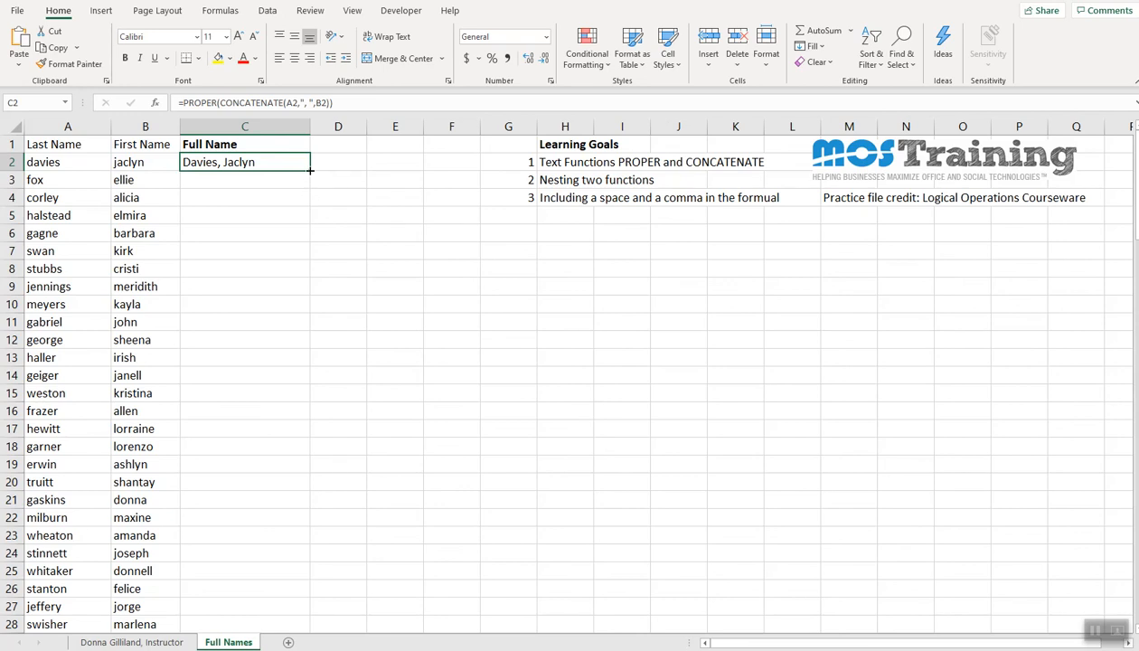
Drag C2's fill handle down to copy the Full Name formula to all rows
{"action": "left_click_drag", "start_coordinate": [310, 170], "coordinate": [310, 624]}
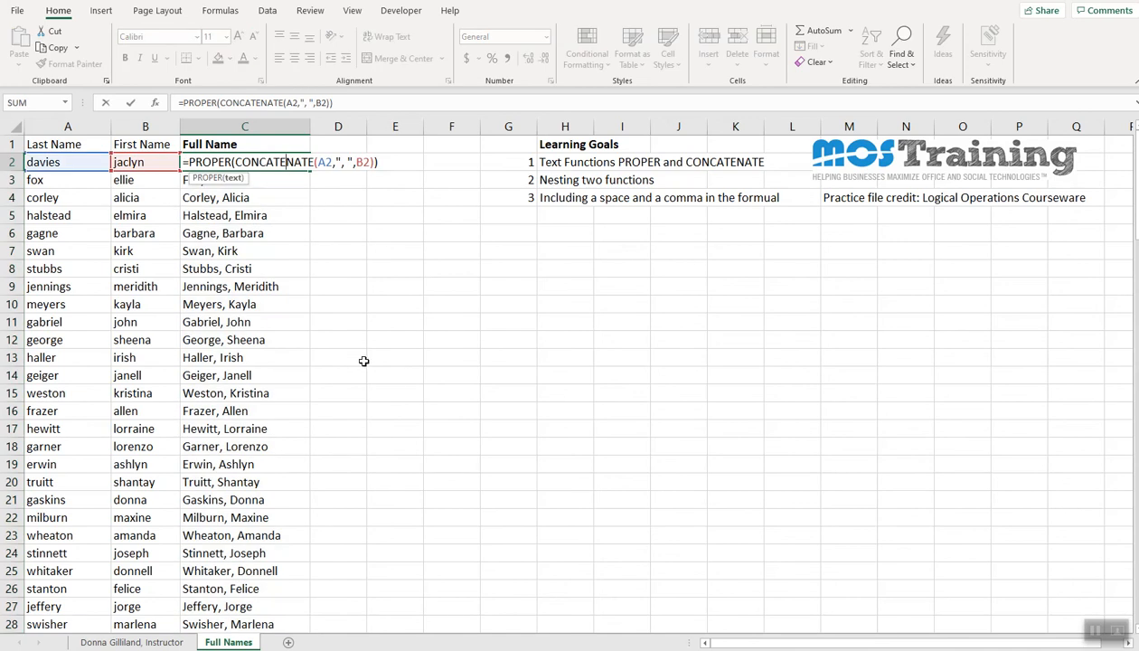
{"action": "mouse_move", "coordinate": [351, 356]}
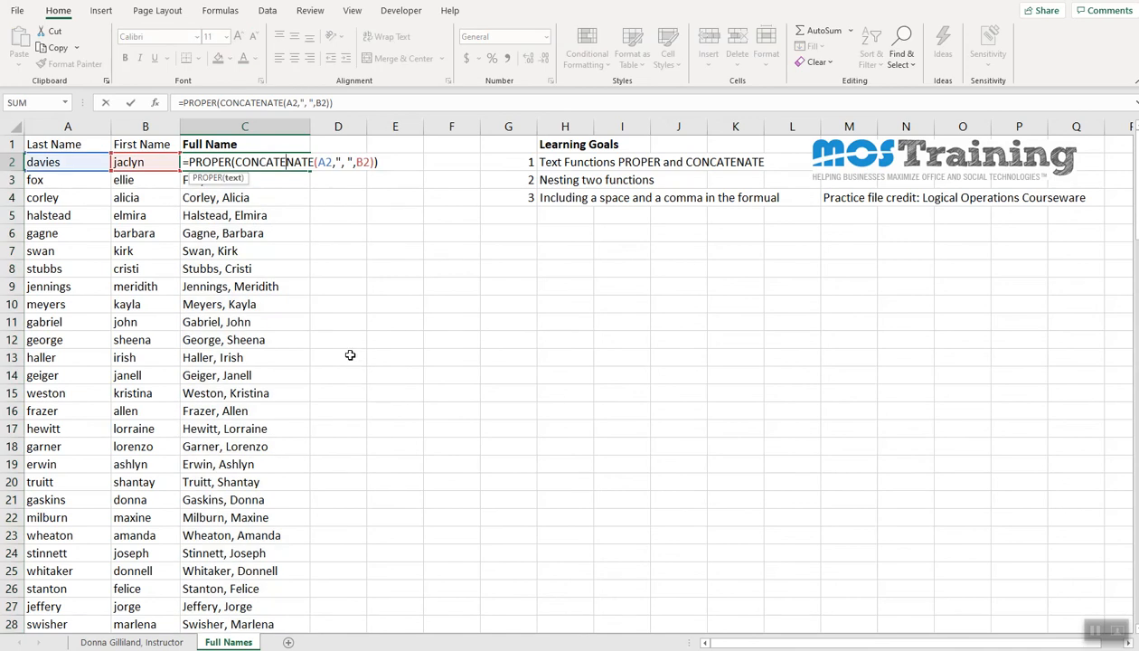